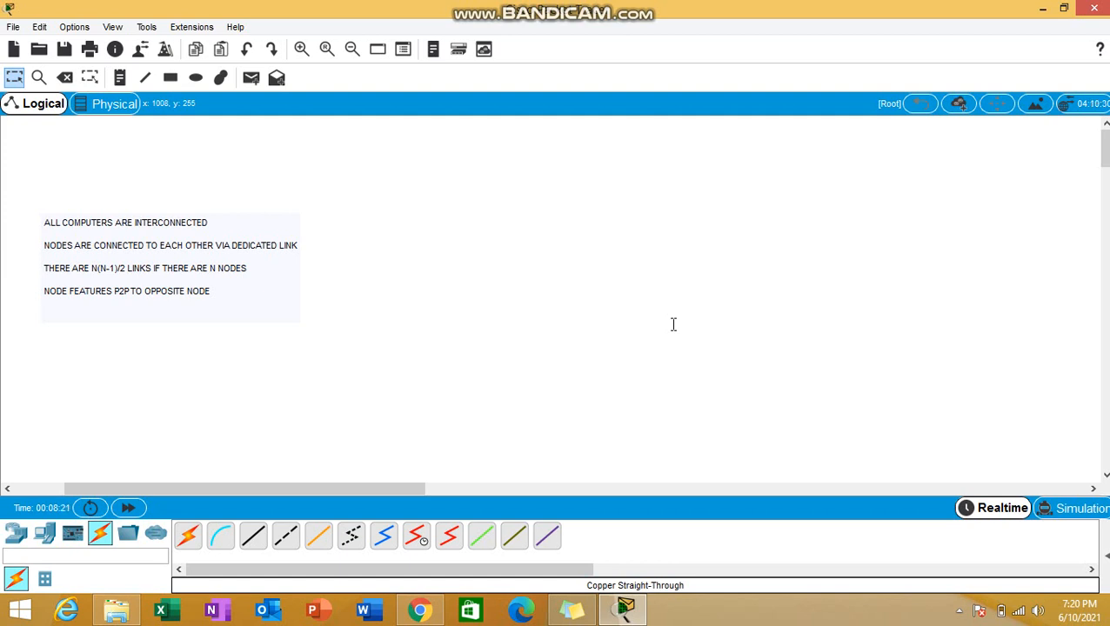
{"action": "mouse_move", "coordinate": [202, 248]}
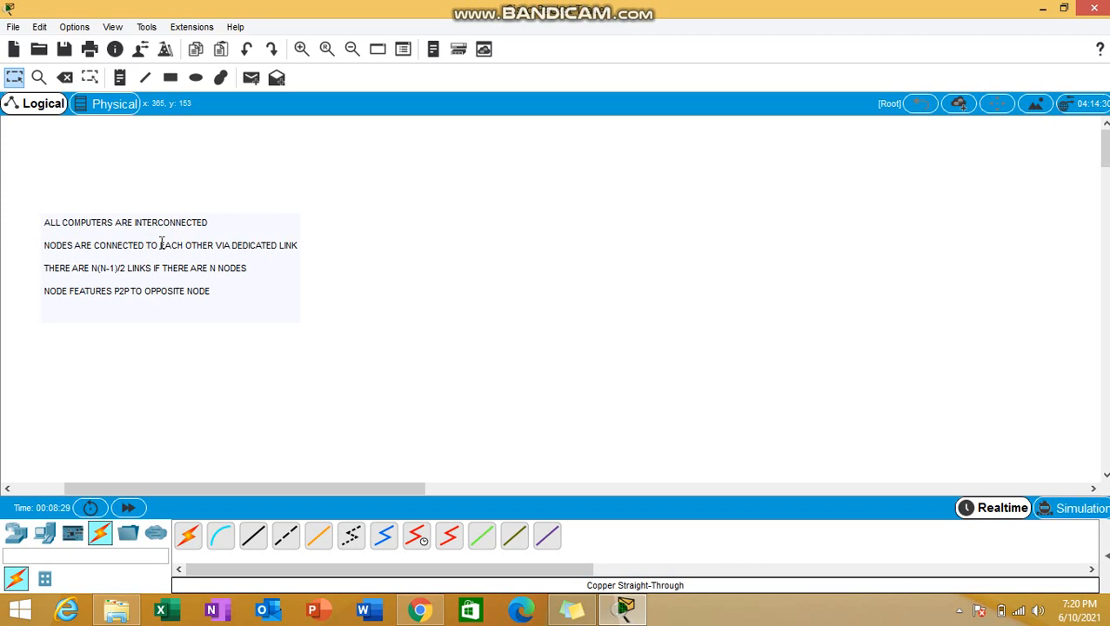
{"action": "mouse_move", "coordinate": [261, 264]}
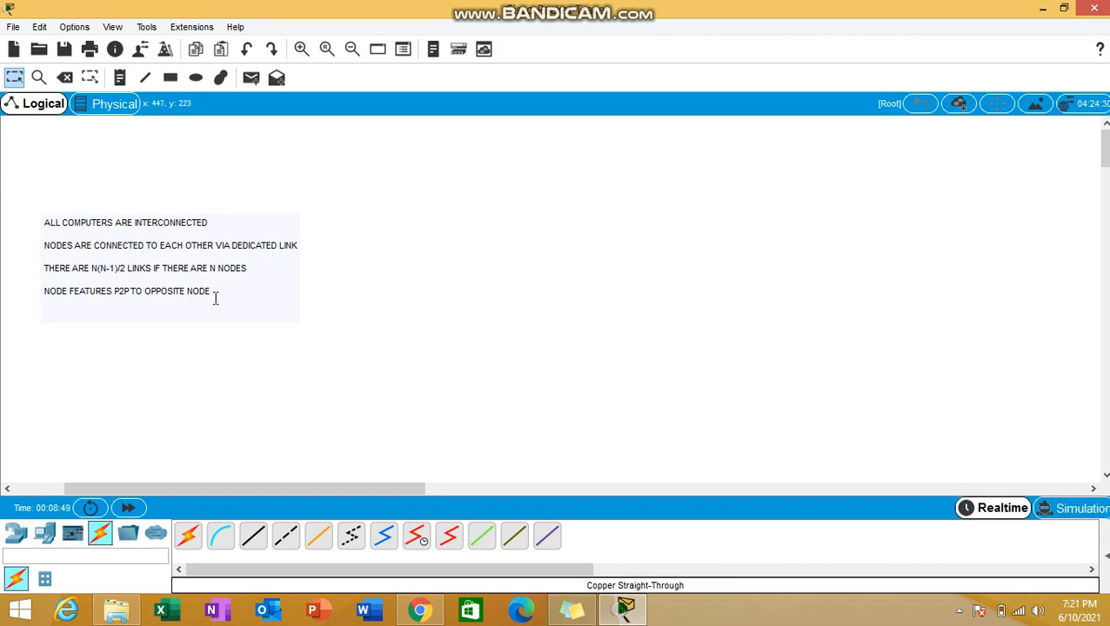
{"action": "mouse_move", "coordinate": [365, 336]}
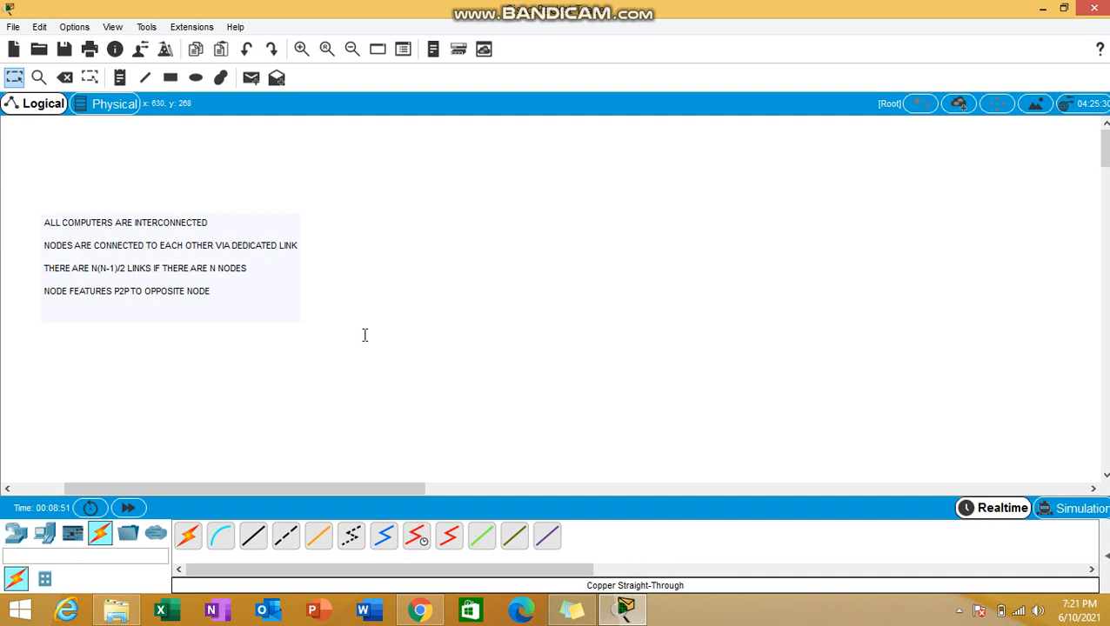
{"action": "mouse_move", "coordinate": [505, 320]}
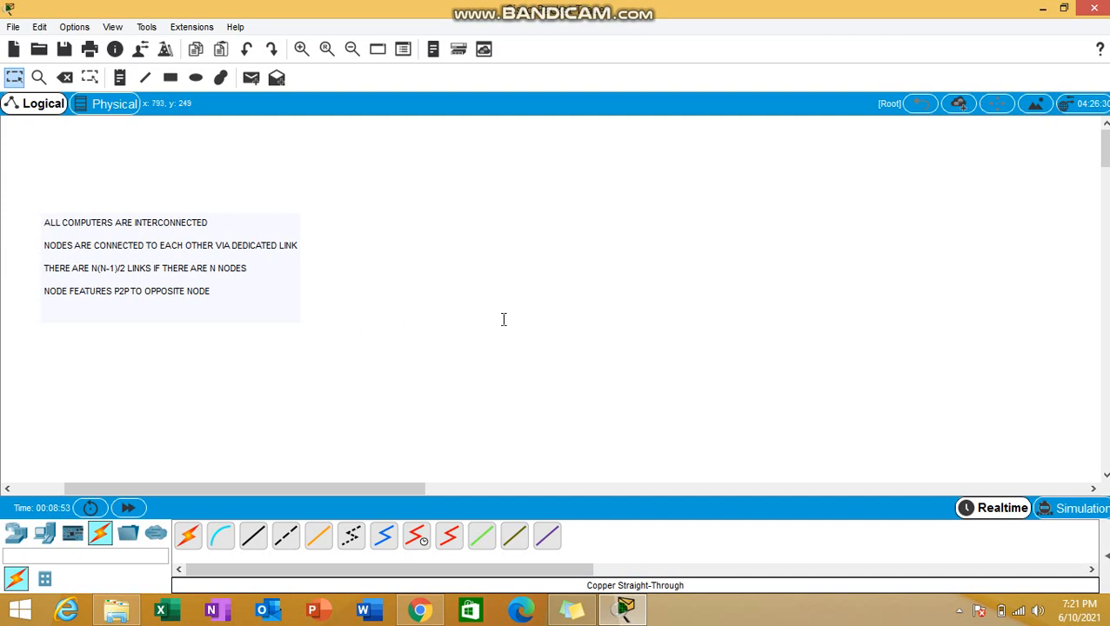
{"action": "mouse_move", "coordinate": [595, 190]}
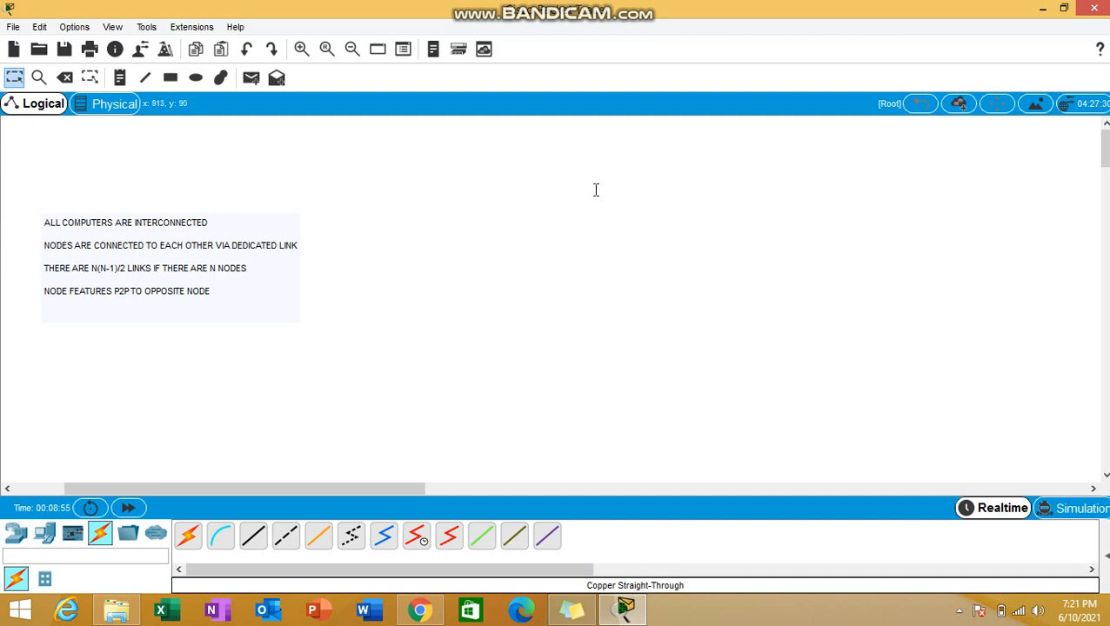
{"action": "mouse_move", "coordinate": [549, 237]}
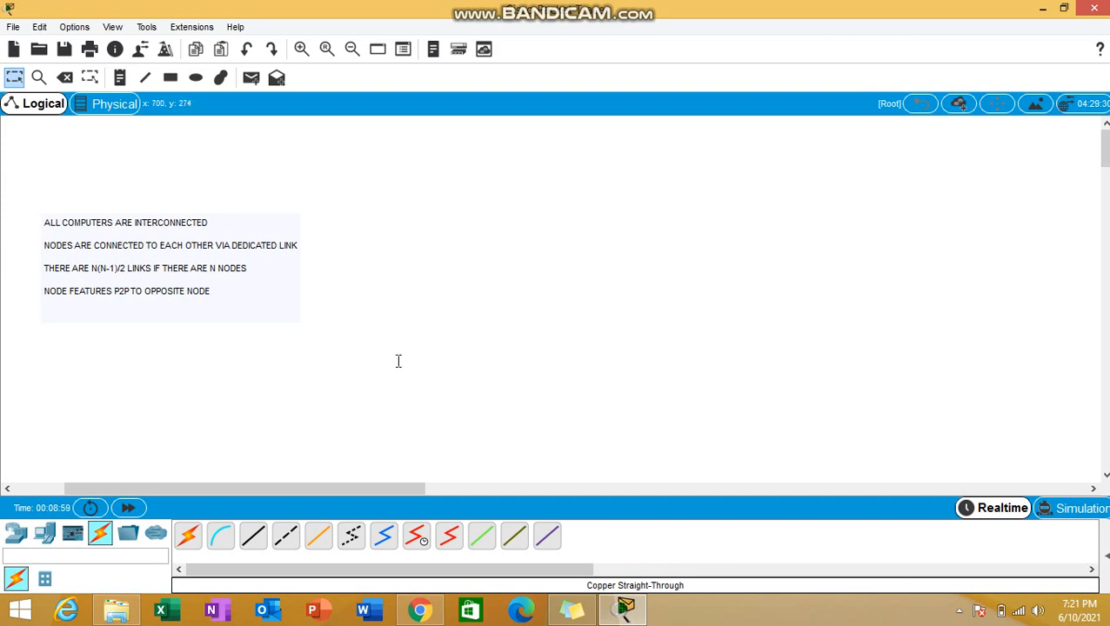
Browse to the 2960 switch models, place Switch0–Switch3, and select the Copper Cross-Over cable
{"action": "left_click", "coordinate": [16, 532]}
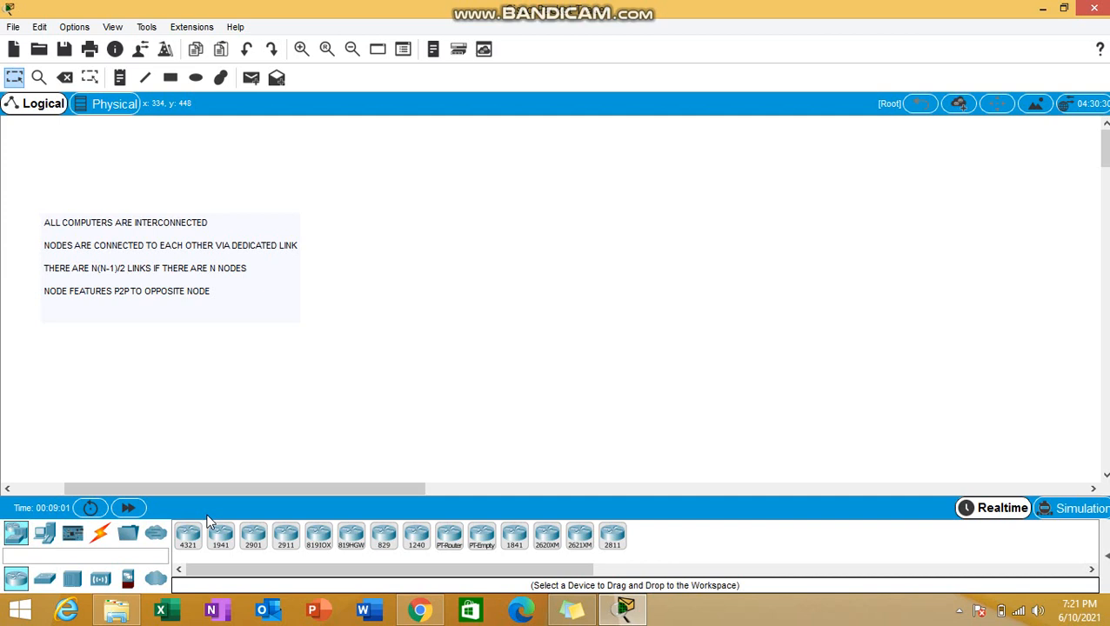
{"action": "left_click", "coordinate": [43, 532]}
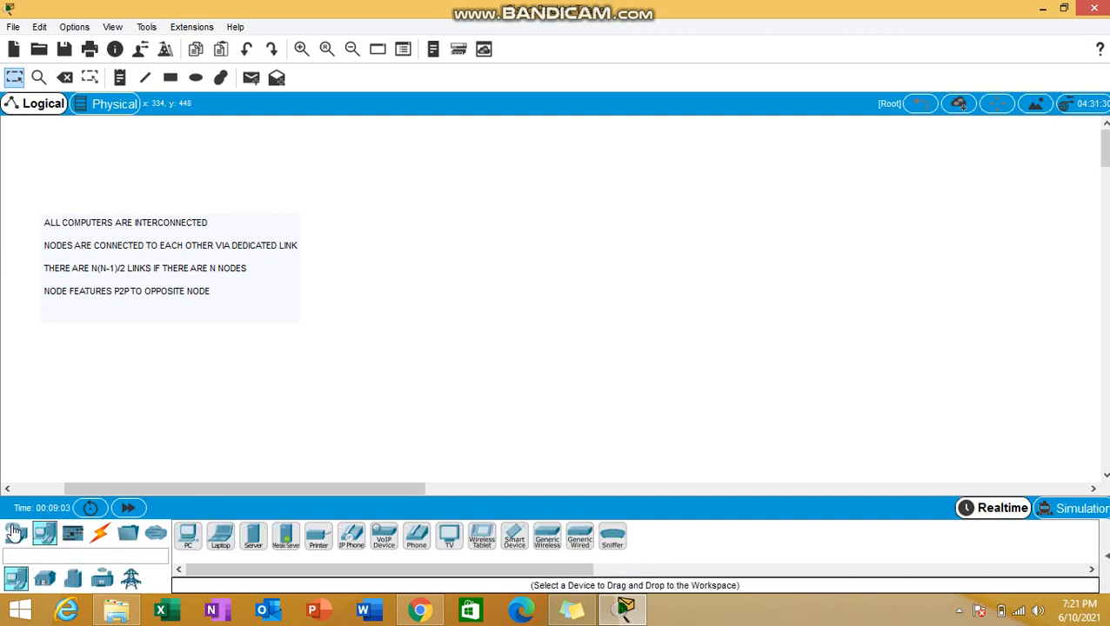
{"action": "left_click", "coordinate": [43, 532]}
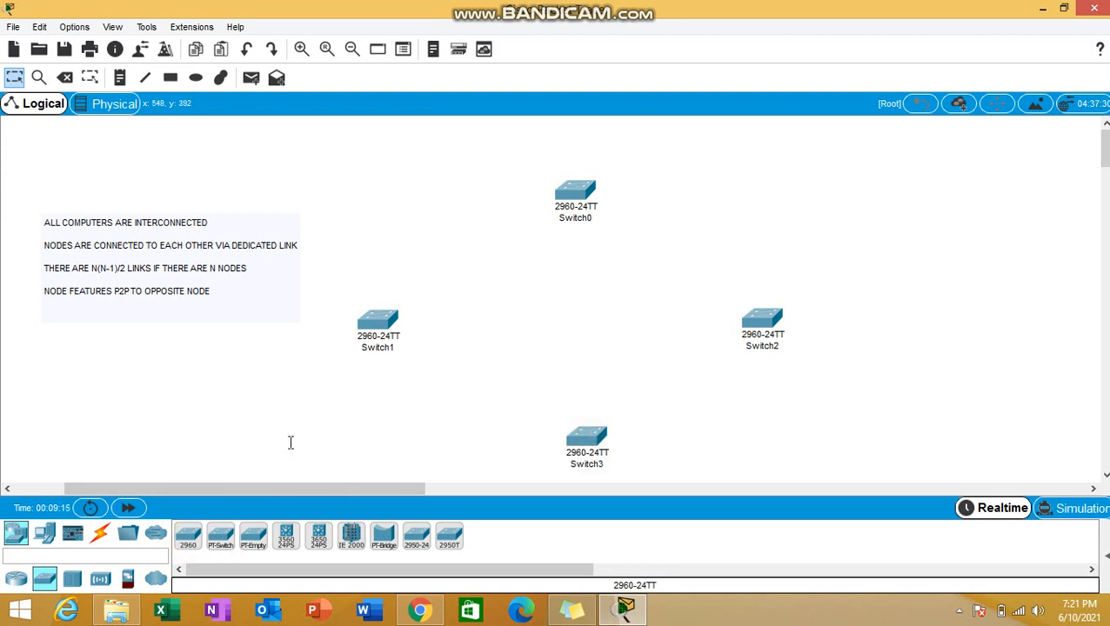
{"action": "left_click", "coordinate": [99, 532]}
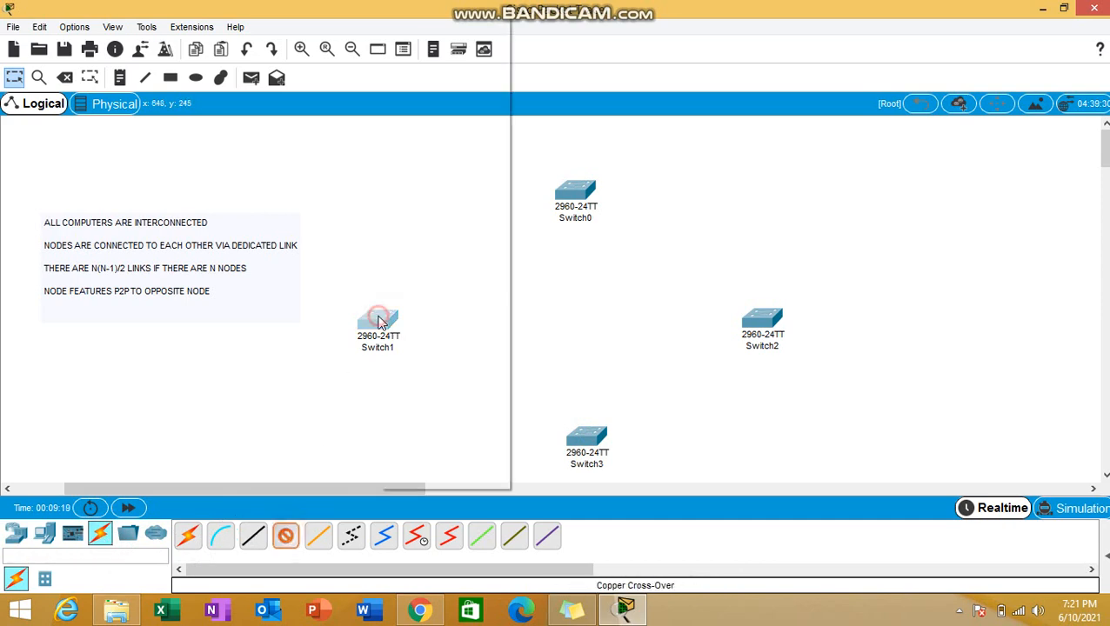
Run cross-over cables Switch1–Switch0, Switch1–Switch3 and Switch3–Switch2 on FastEthernet ports
{"action": "left_click", "coordinate": [576, 191]}
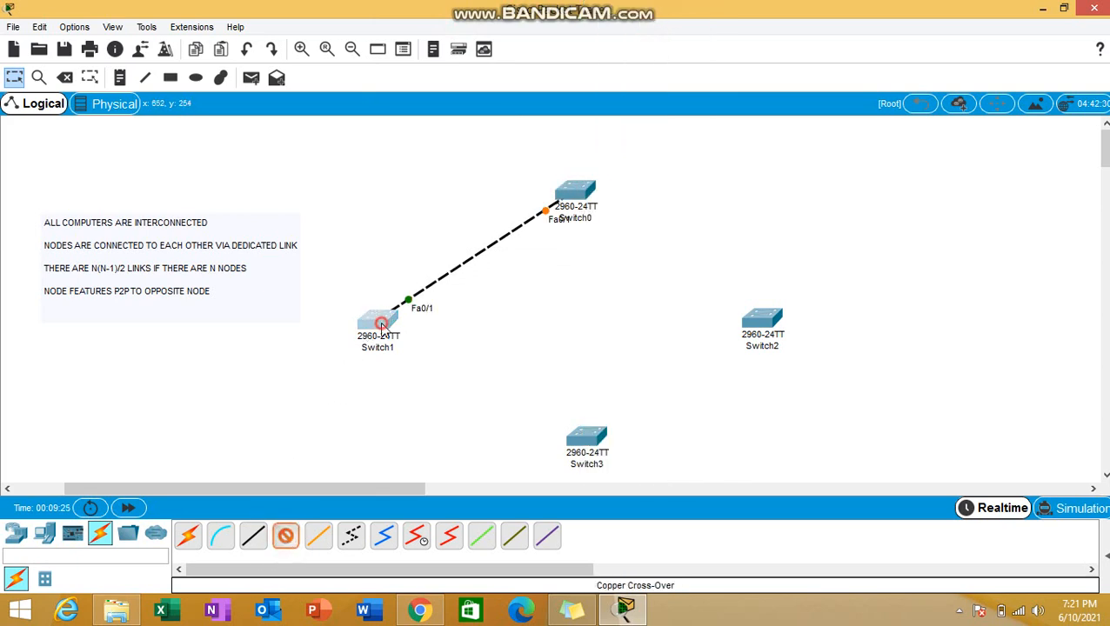
{"action": "left_click", "coordinate": [581, 435]}
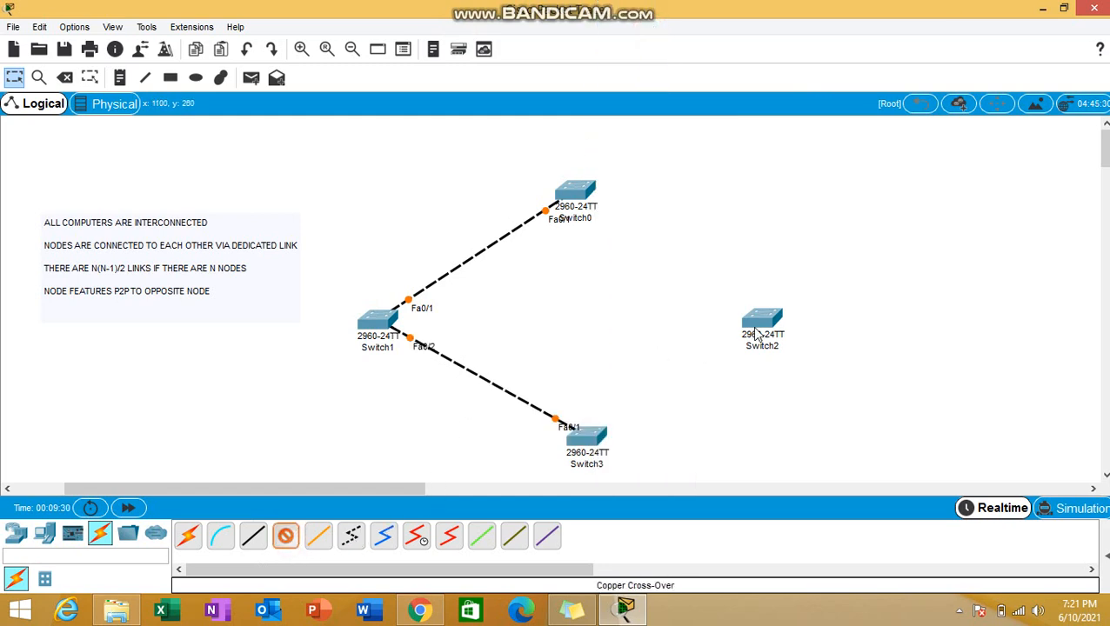
{"action": "mouse_move", "coordinate": [666, 378]}
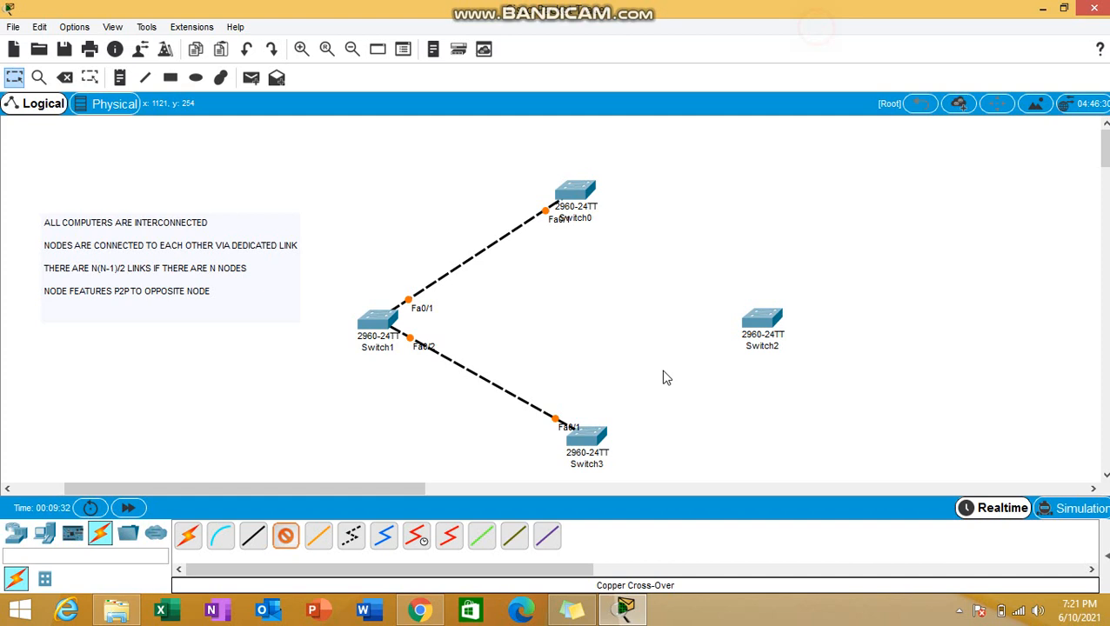
{"action": "left_click", "coordinate": [762, 322]}
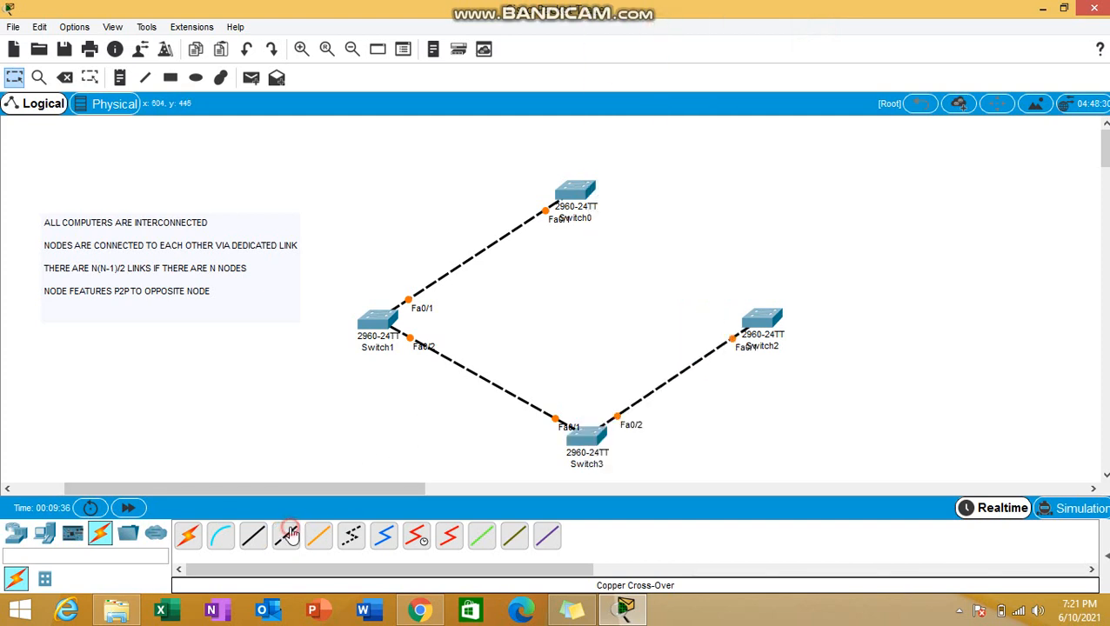
Close the ring with a cross-over cable from Switch2 to Switch0, choosing free ports on each
{"action": "left_click", "coordinate": [762, 320]}
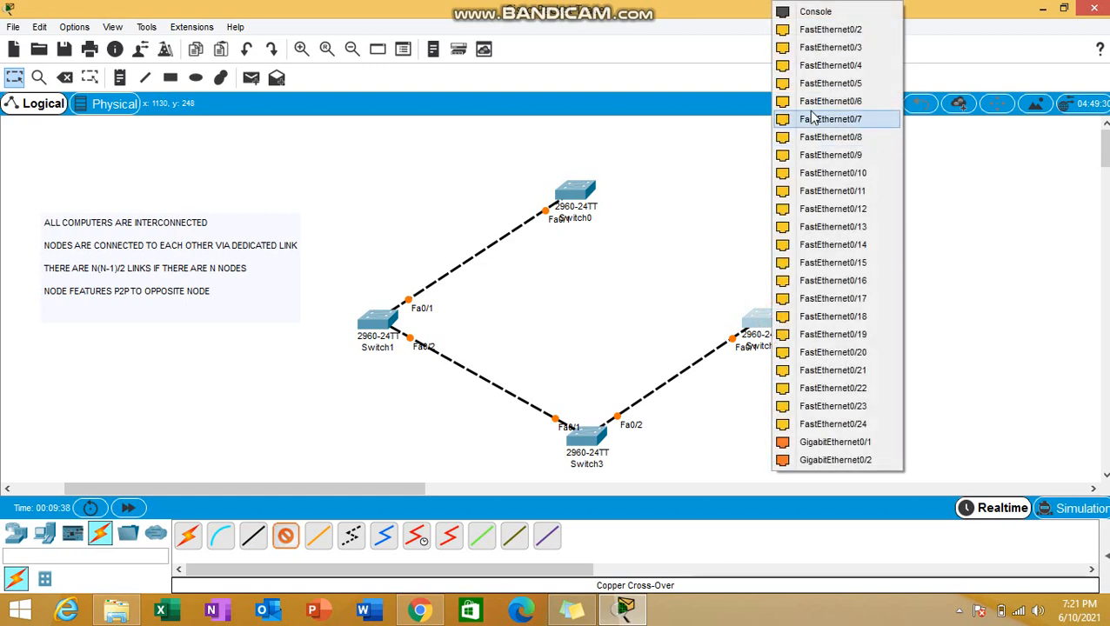
{"action": "left_click", "coordinate": [837, 119]}
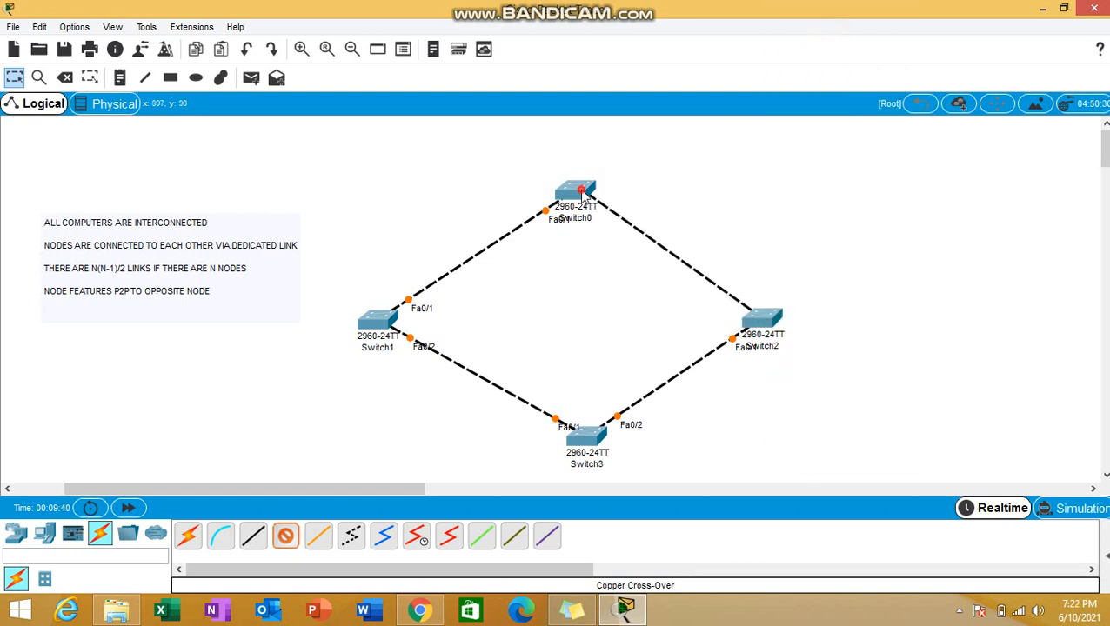
{"action": "left_click", "coordinate": [574, 190]}
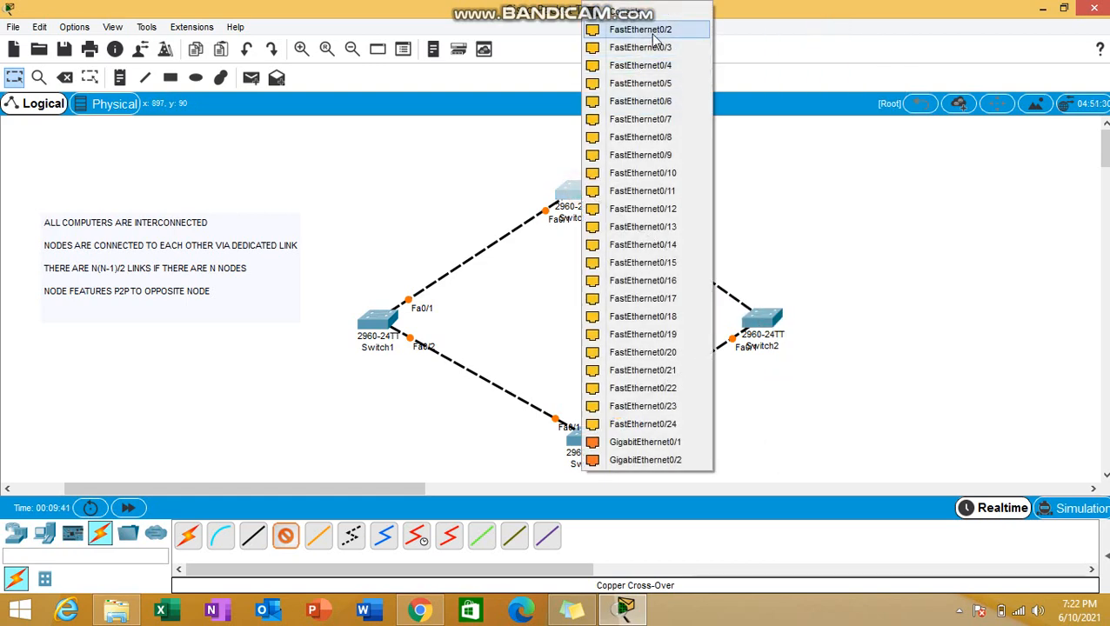
{"action": "left_click", "coordinate": [653, 28]}
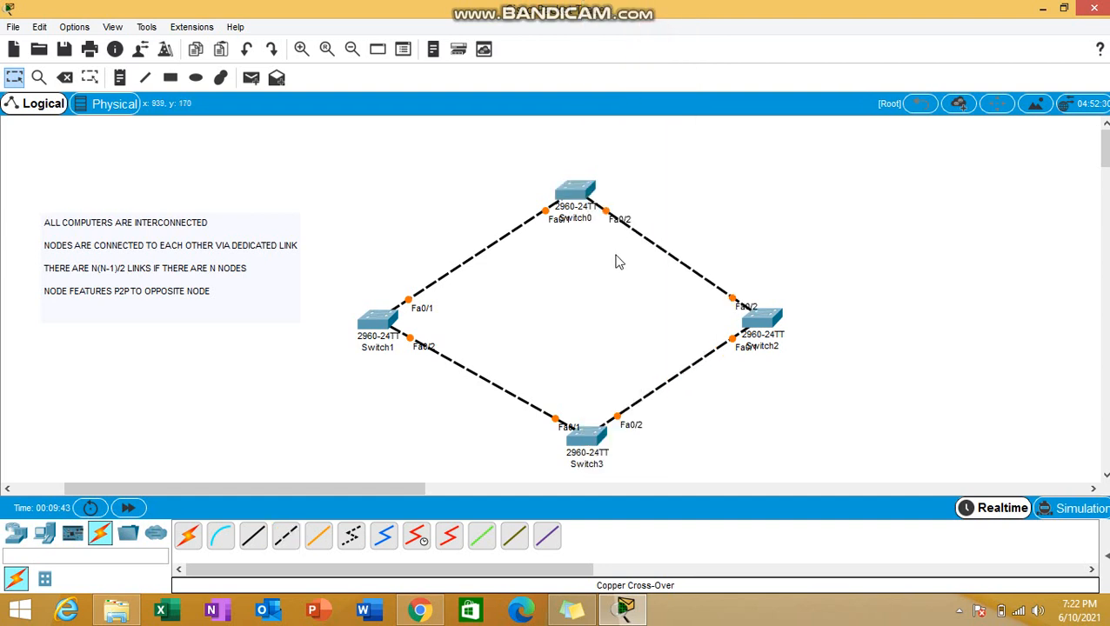
{"action": "mouse_move", "coordinate": [300, 522]}
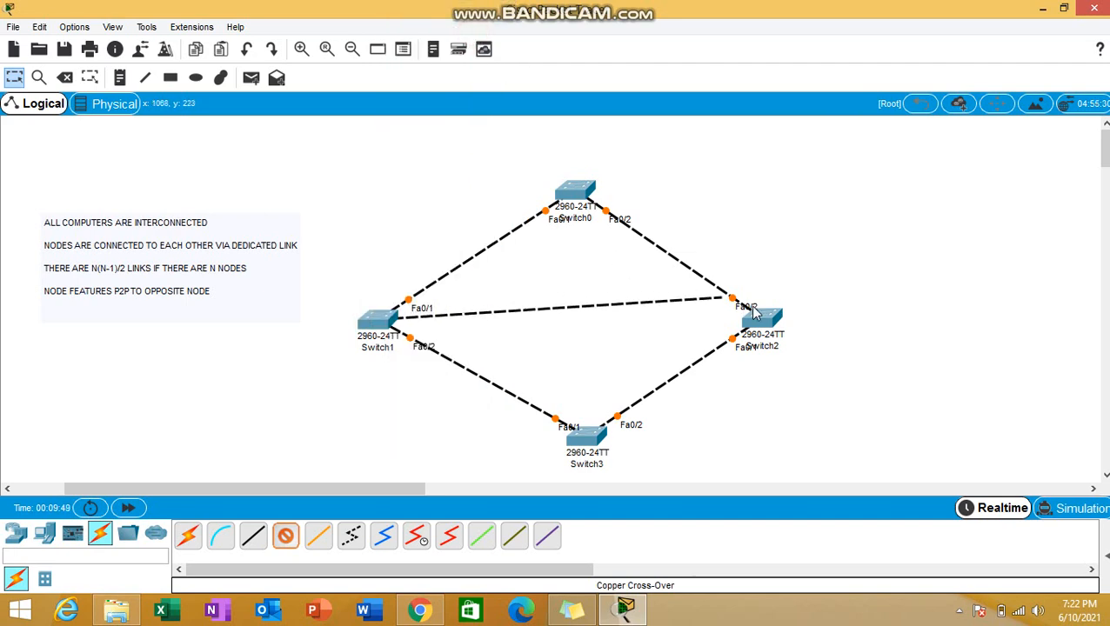
Finish the diagonal cross-over link from Switch1 on Switch2's FastEthernet0/3
{"action": "left_click", "coordinate": [762, 313]}
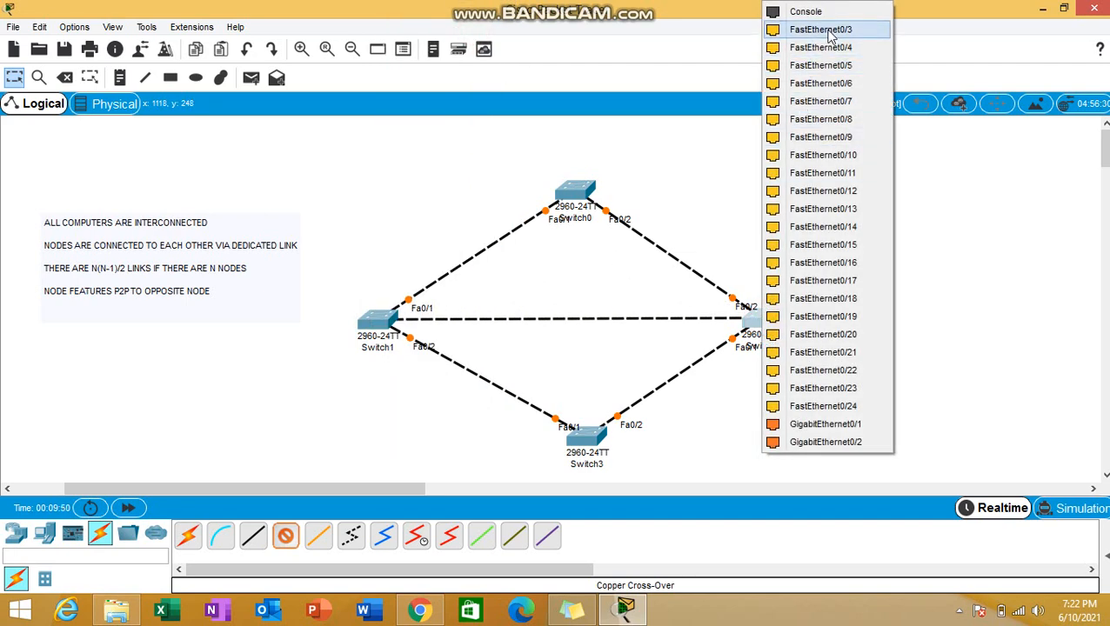
{"action": "left_click", "coordinate": [825, 28]}
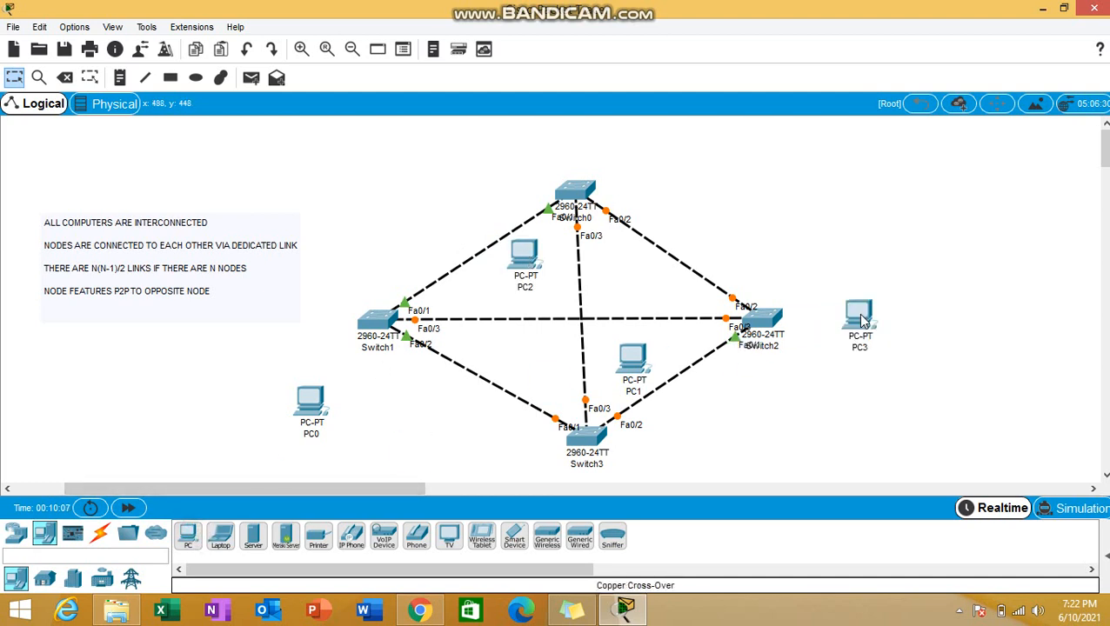
{"action": "mouse_move", "coordinate": [280, 477]}
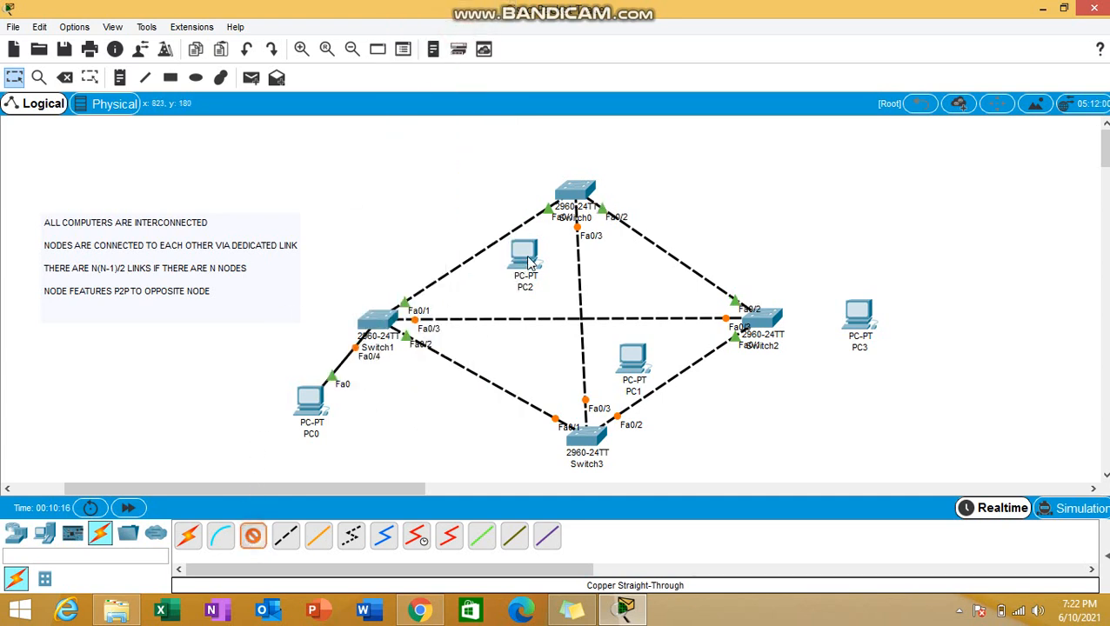
{"action": "mouse_move", "coordinate": [581, 191]}
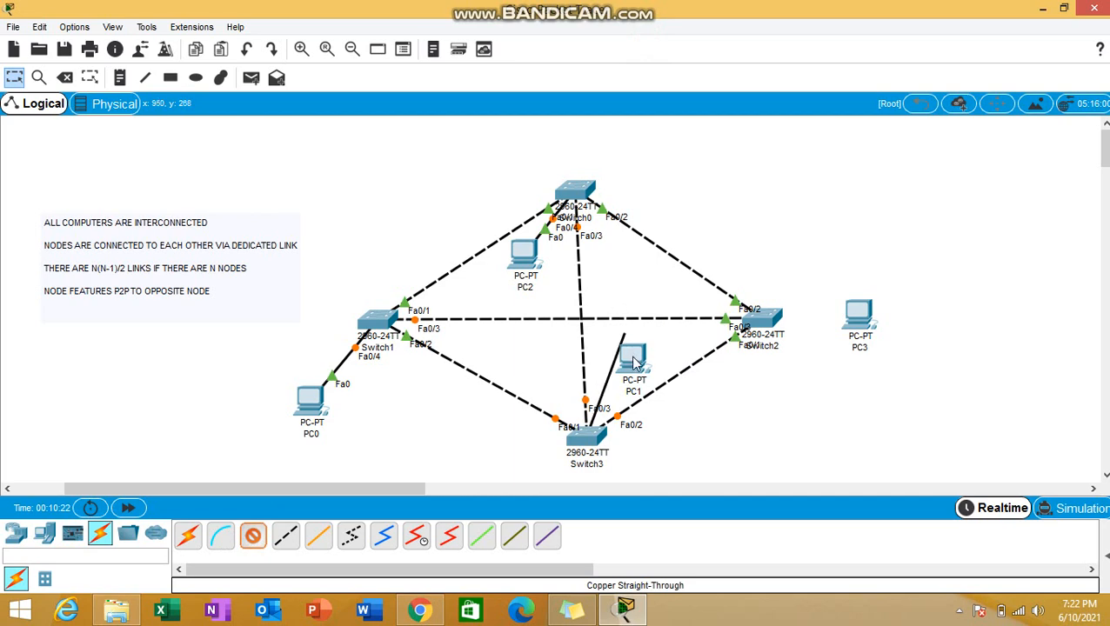
Attach the straight-through cable to PC1's FastEthernet0 toward Switch3, then start cabling PC3 to Switch2
{"action": "left_click", "coordinate": [636, 360]}
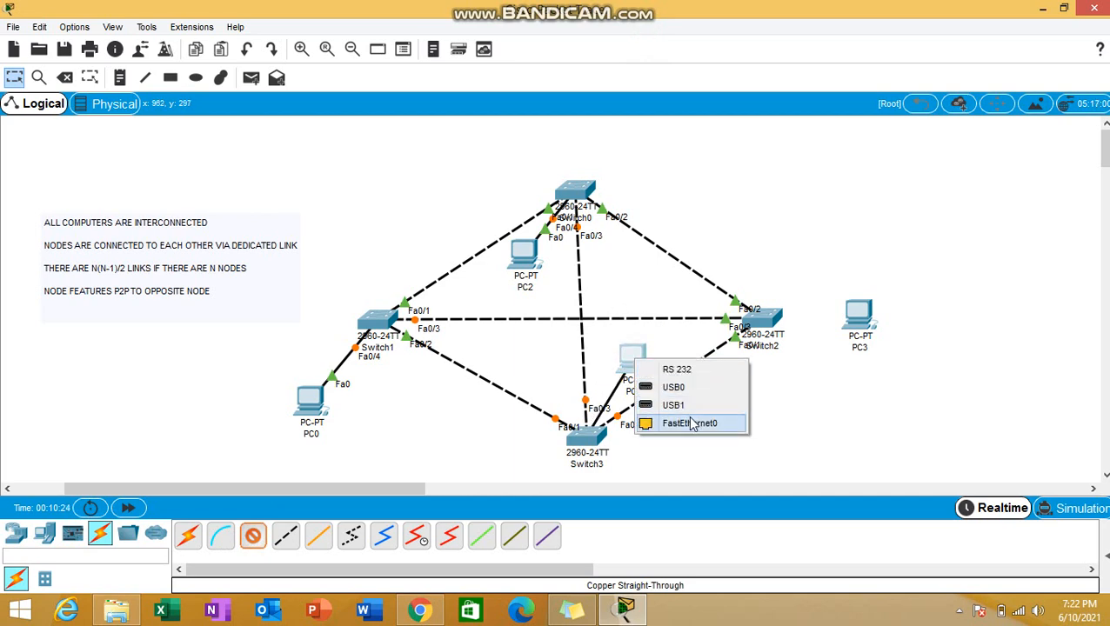
{"action": "left_click", "coordinate": [689, 424]}
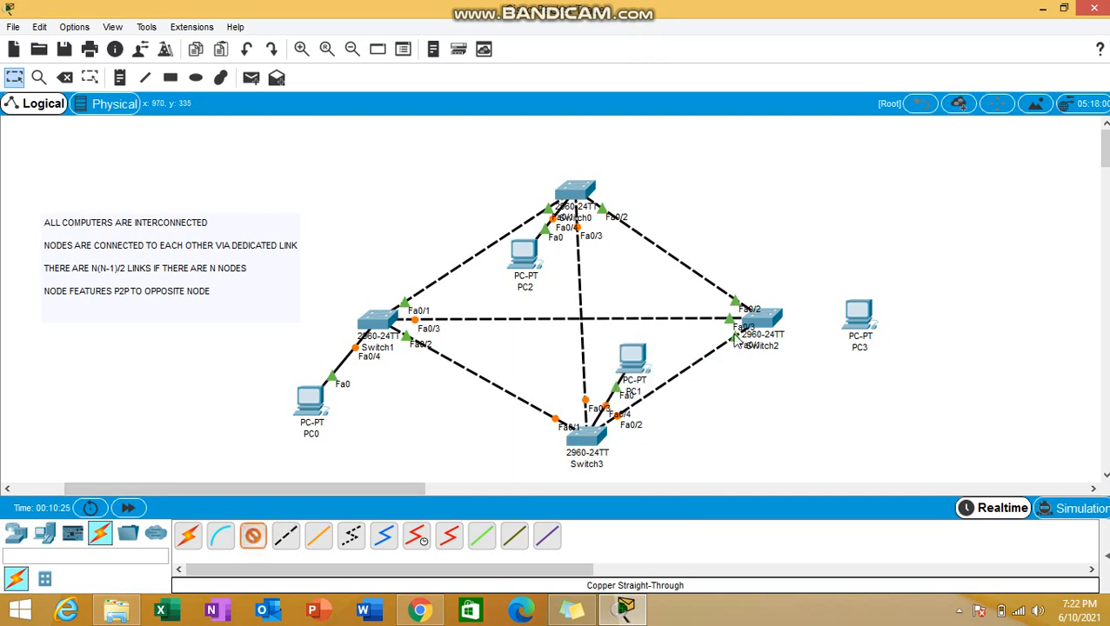
{"action": "left_click", "coordinate": [751, 320]}
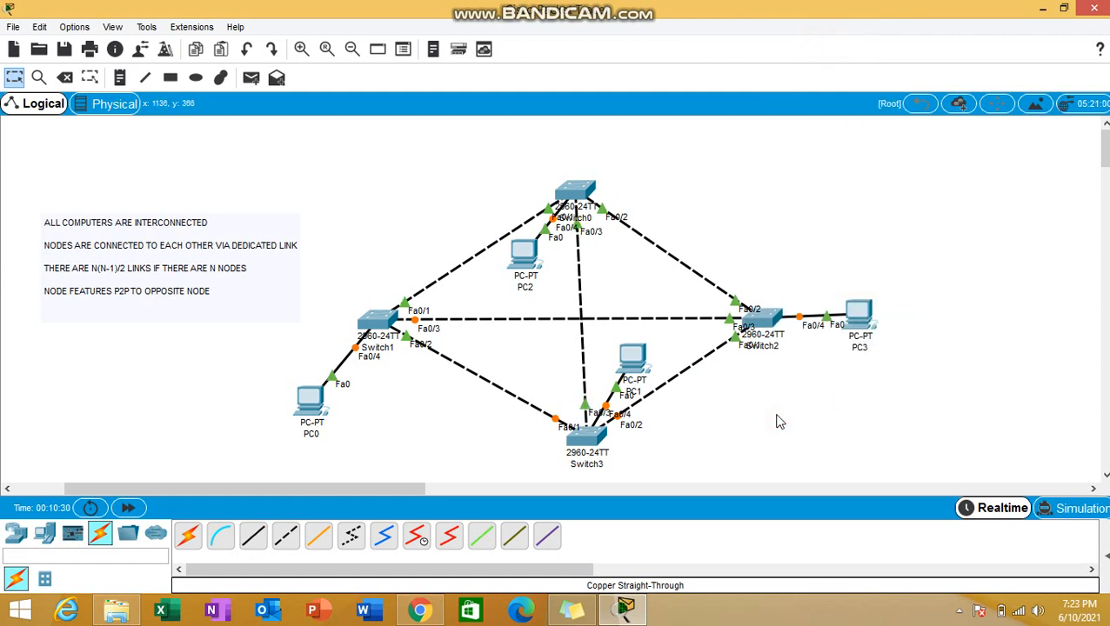
{"action": "mouse_move", "coordinate": [513, 404]}
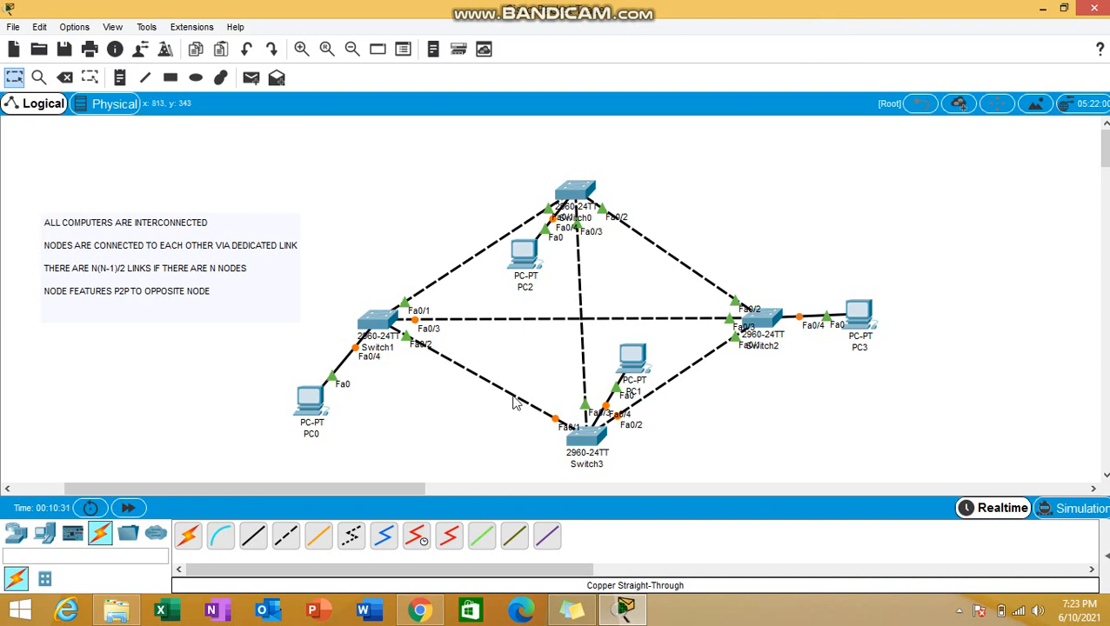
{"action": "mouse_move", "coordinate": [431, 424]}
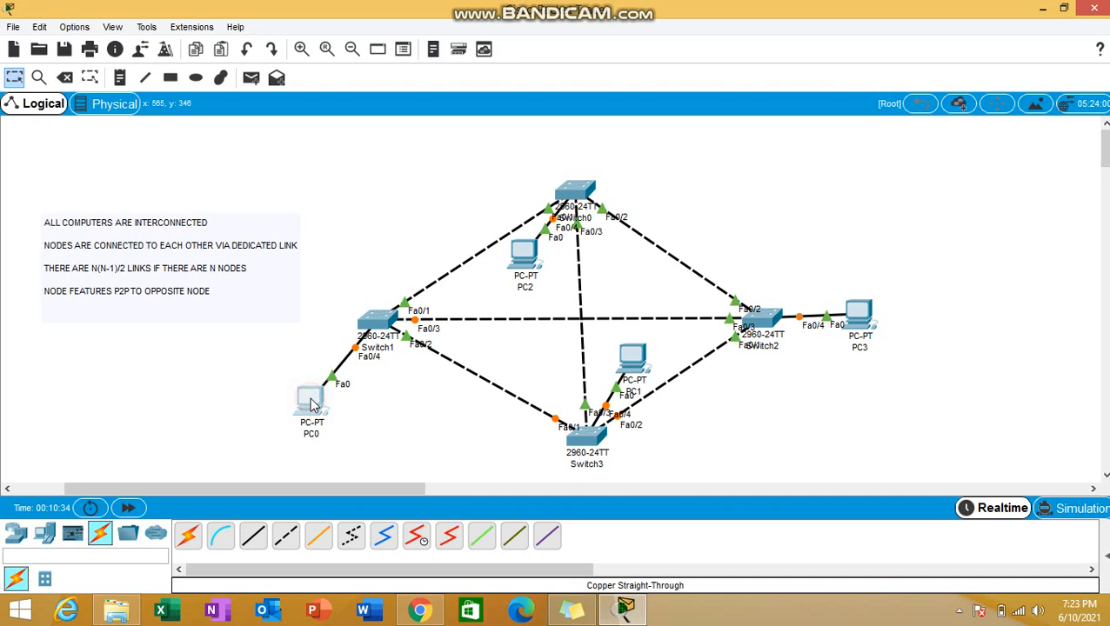
Give PC0 a static 10.0.0.x address in its IP Configuration
{"action": "double_click", "coordinate": [310, 400]}
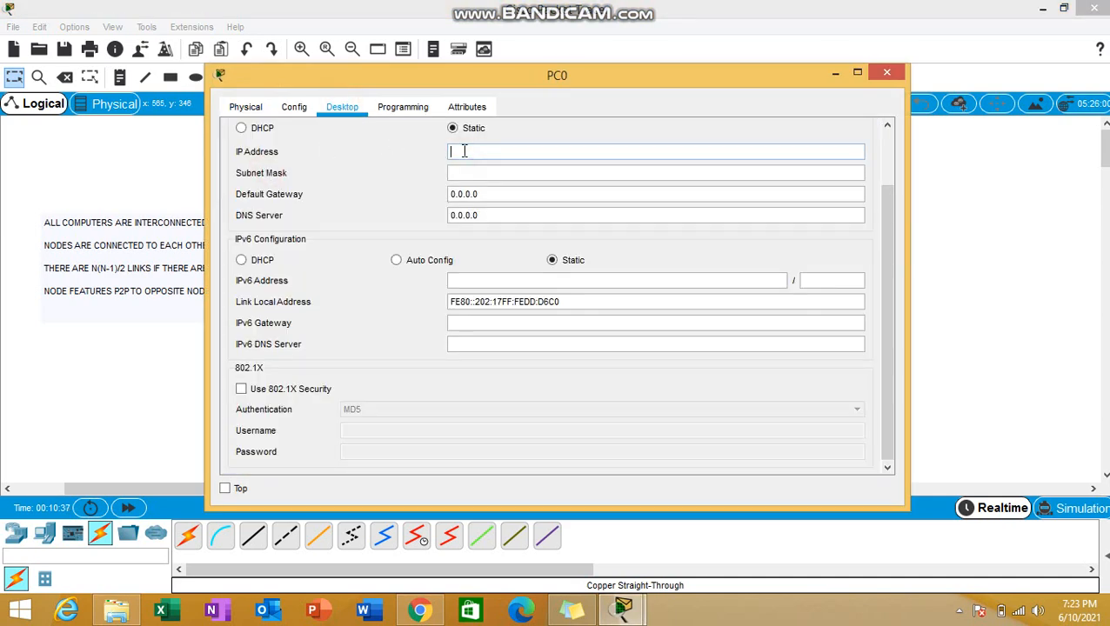
{"action": "type", "text": "10.0.0."}
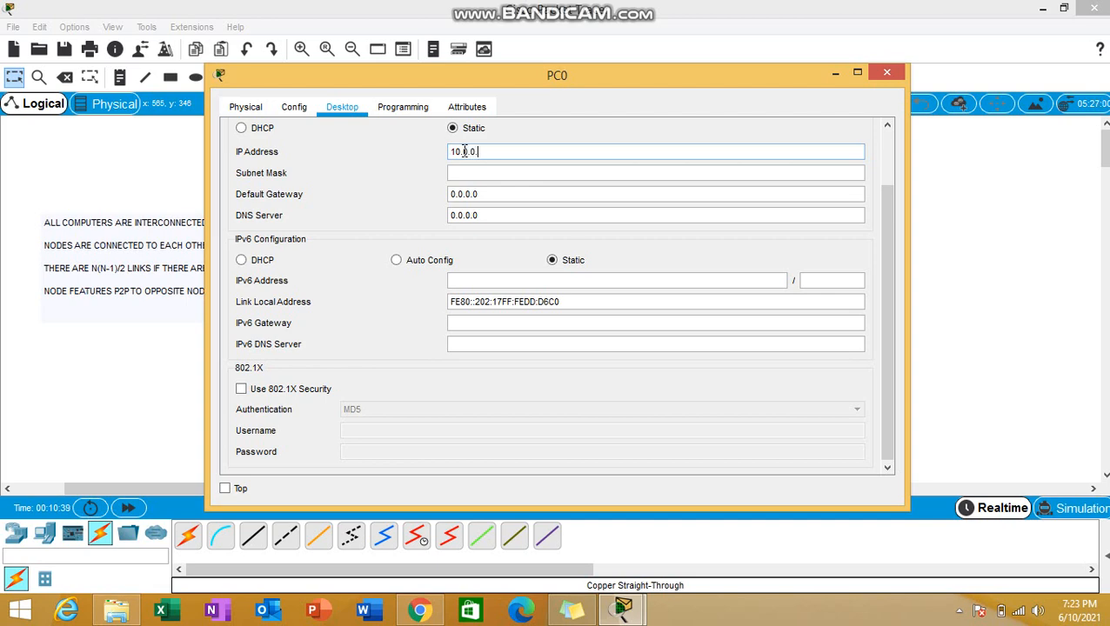
{"action": "left_click", "coordinate": [882, 70]}
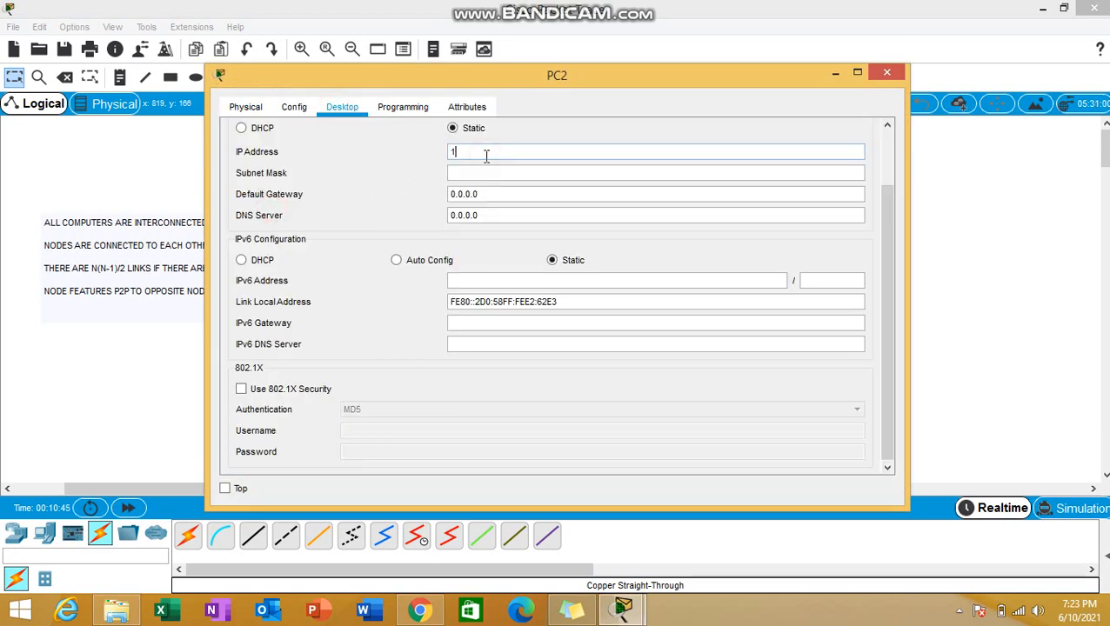
Set PC2's static IP to 10.0.0.2 and close its settings
{"action": "type", "text": "0.0.0.2"}
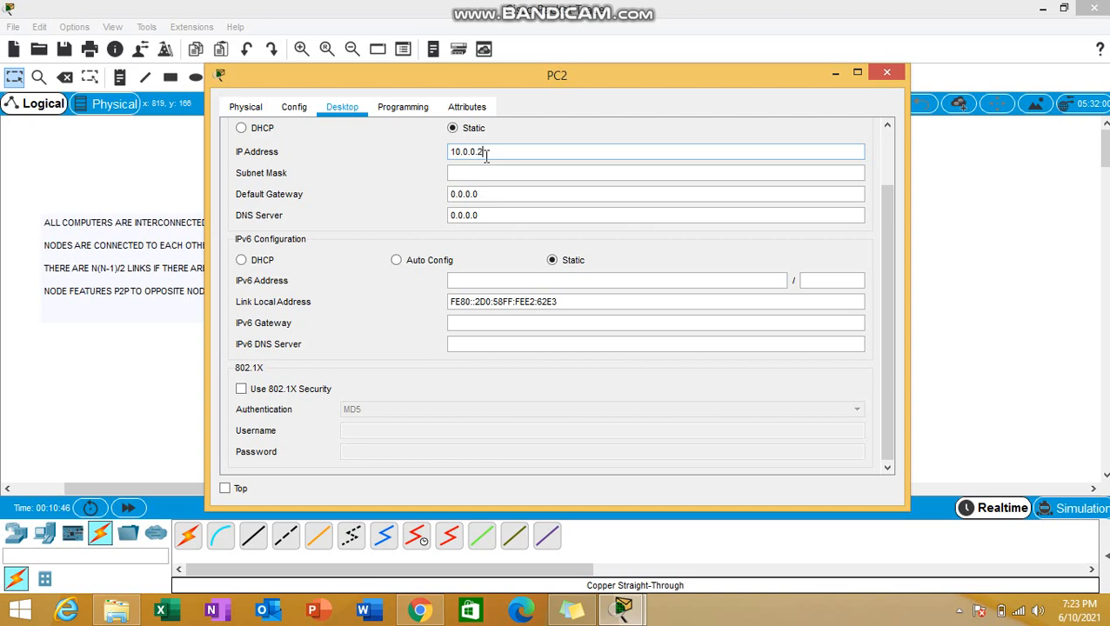
{"action": "left_click", "coordinate": [887, 69]}
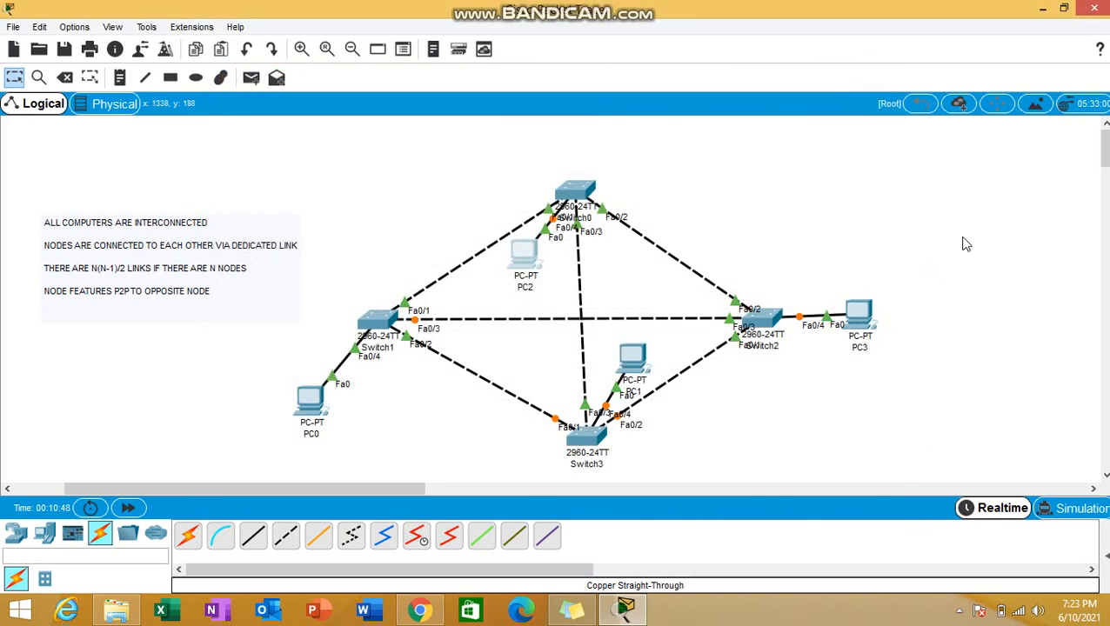
Set PC3 to static IP 10.0.0.3 with mask 255.0.0.0
{"action": "double_click", "coordinate": [858, 313]}
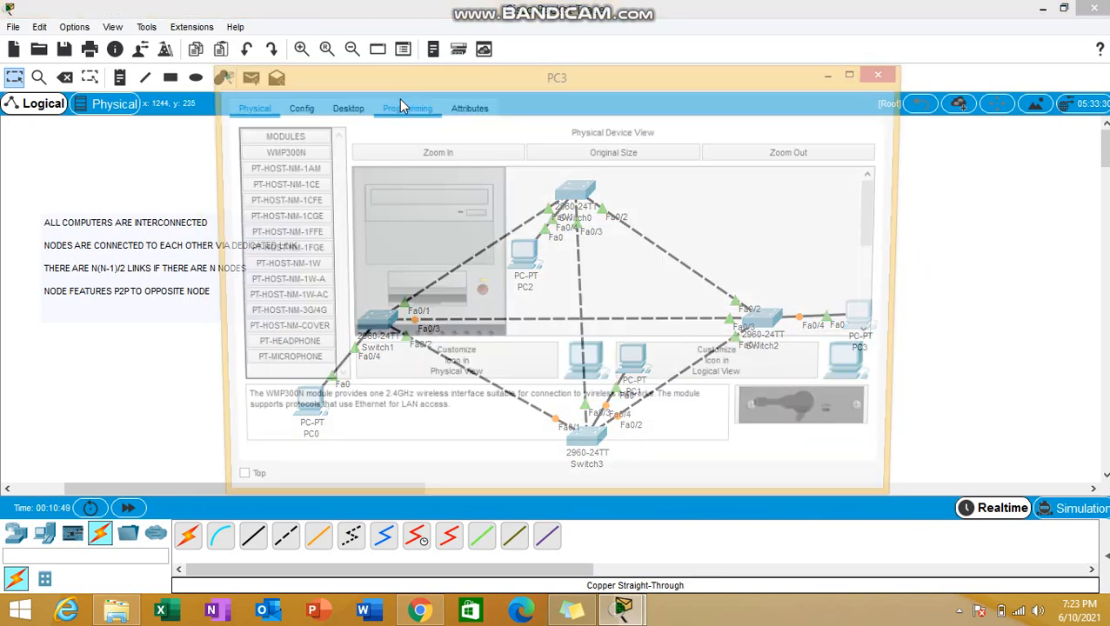
{"action": "left_click", "coordinate": [341, 106]}
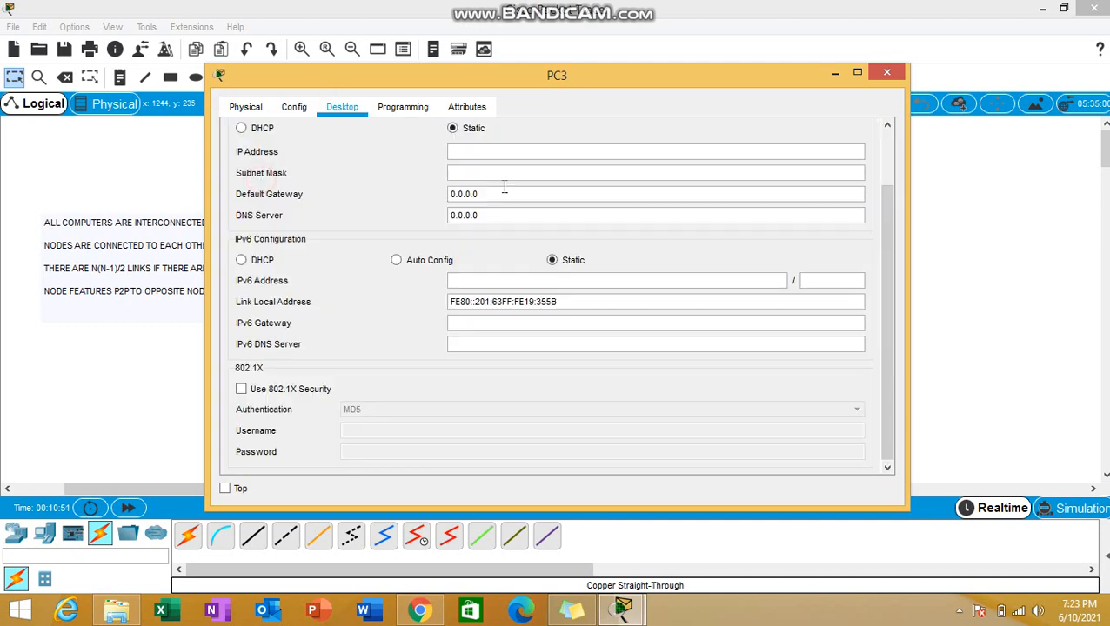
{"action": "type", "text": "10.0.0.3"}
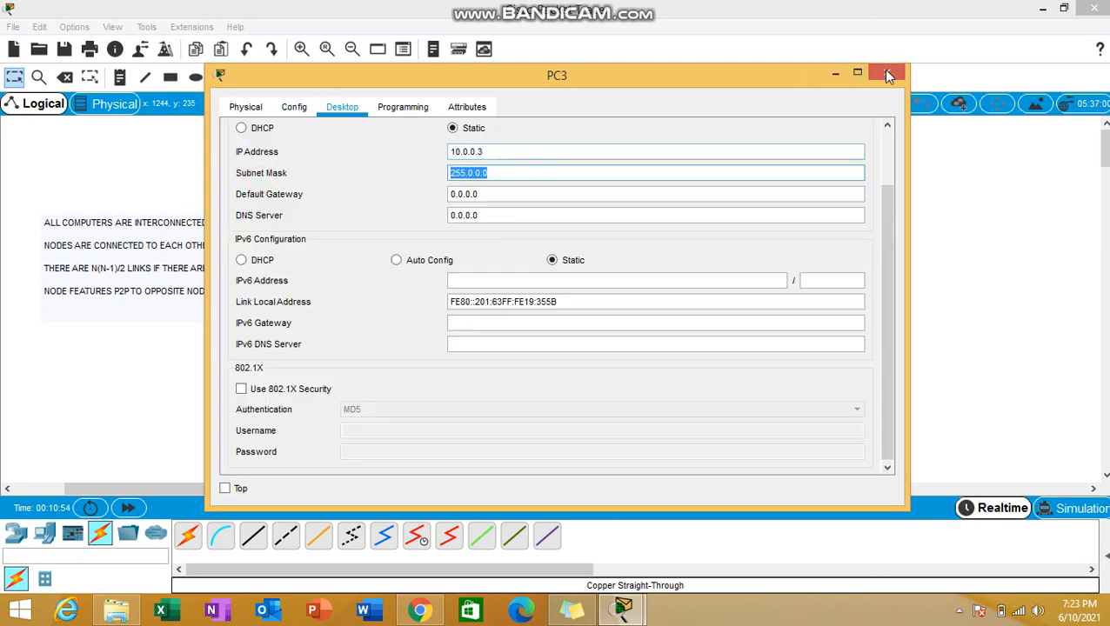
{"action": "left_click", "coordinate": [887, 73]}
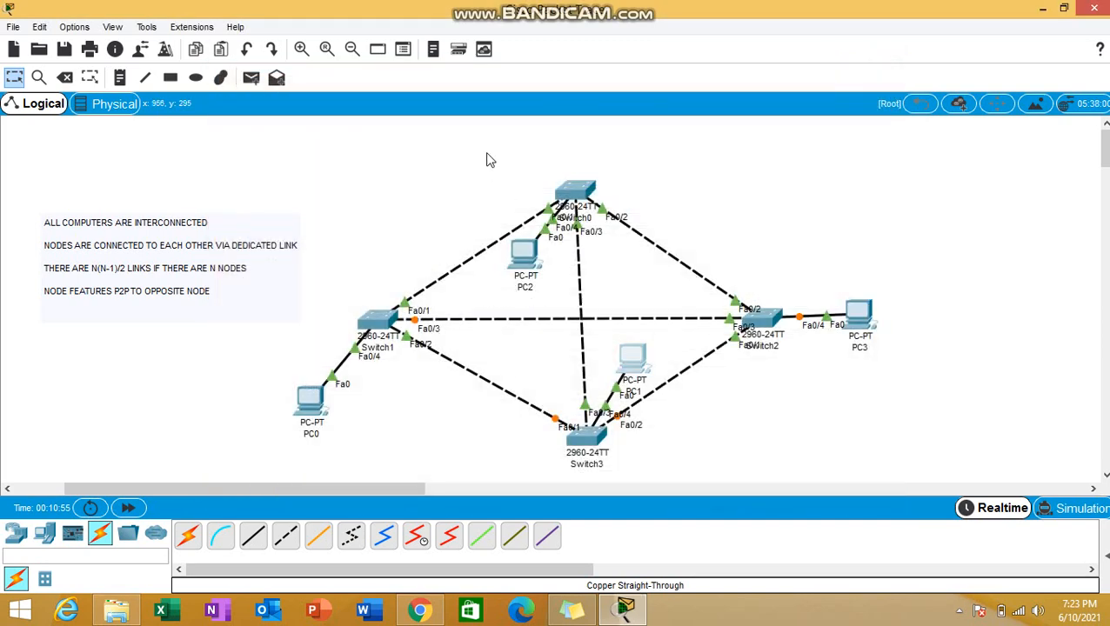
Set PC1 to static IP 10.0.0.4 with mask 255.0.0.0
{"action": "double_click", "coordinate": [631, 365]}
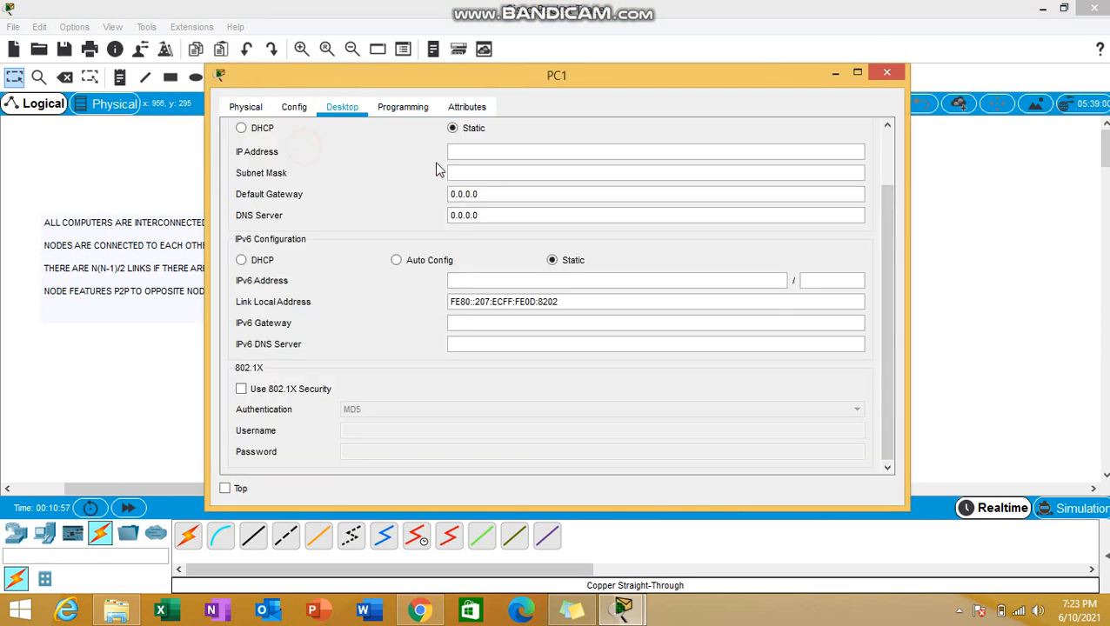
{"action": "type", "text": "10.0.0.4"}
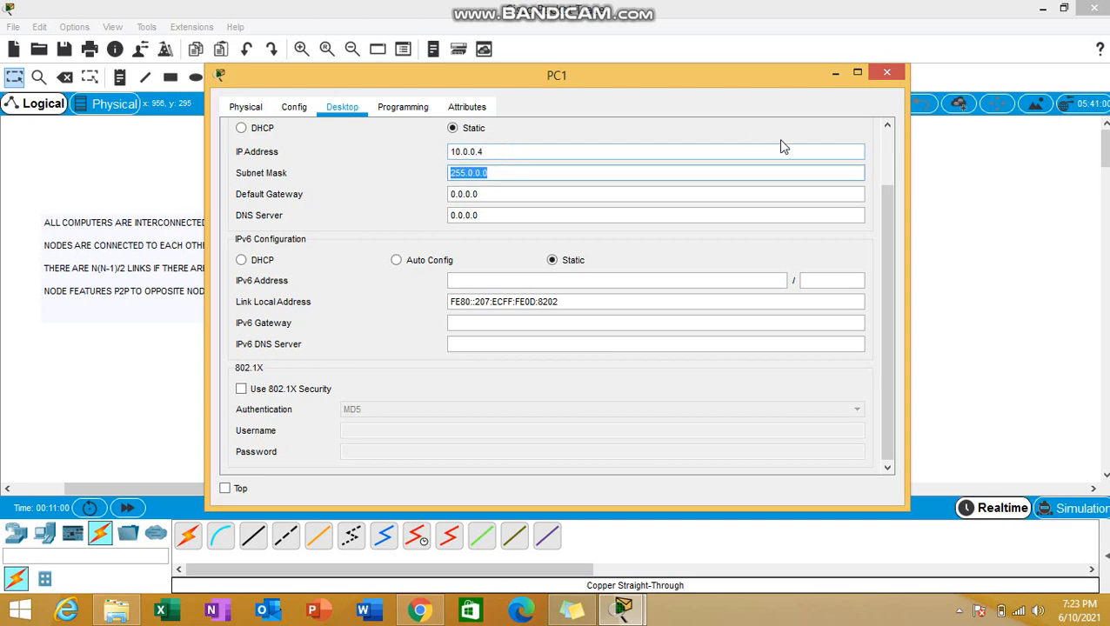
{"action": "left_click", "coordinate": [887, 69]}
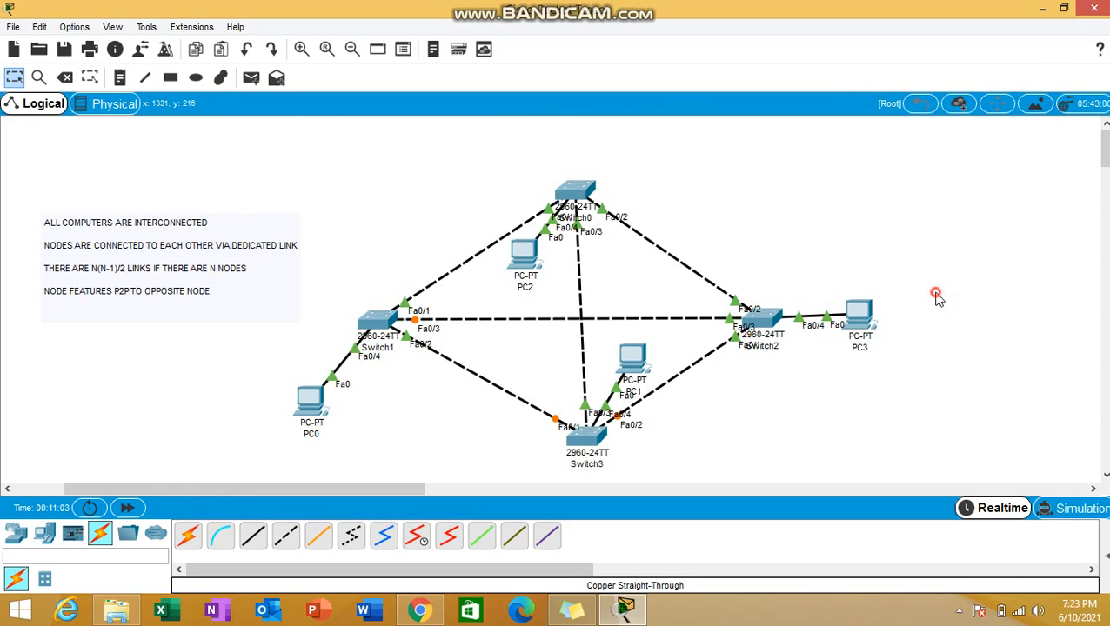
{"action": "mouse_move", "coordinate": [337, 419]}
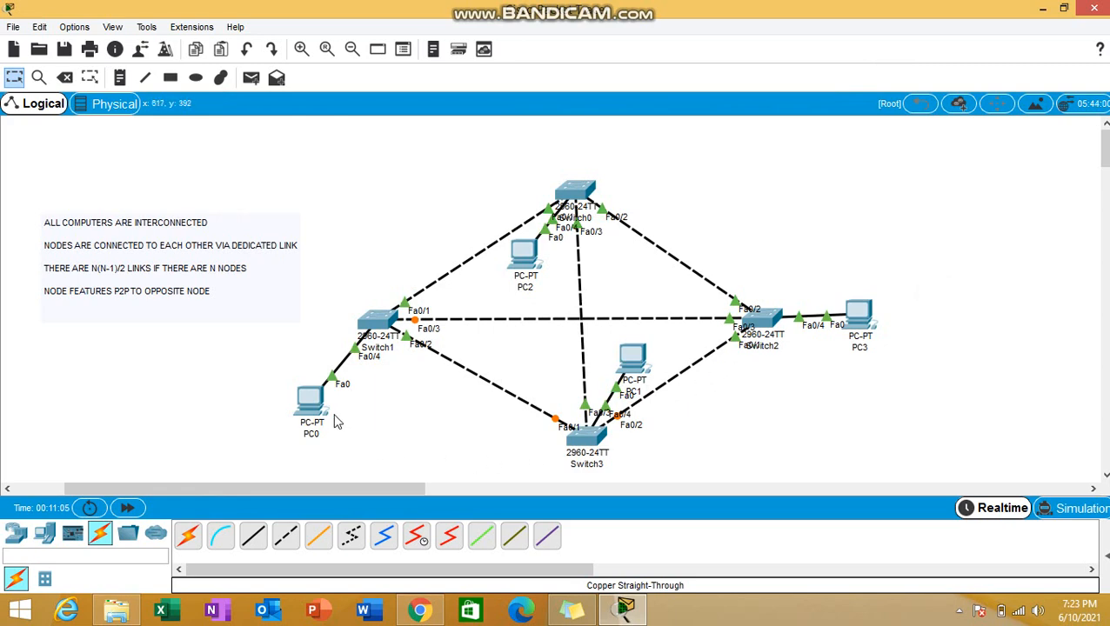
{"action": "mouse_move", "coordinate": [397, 275]}
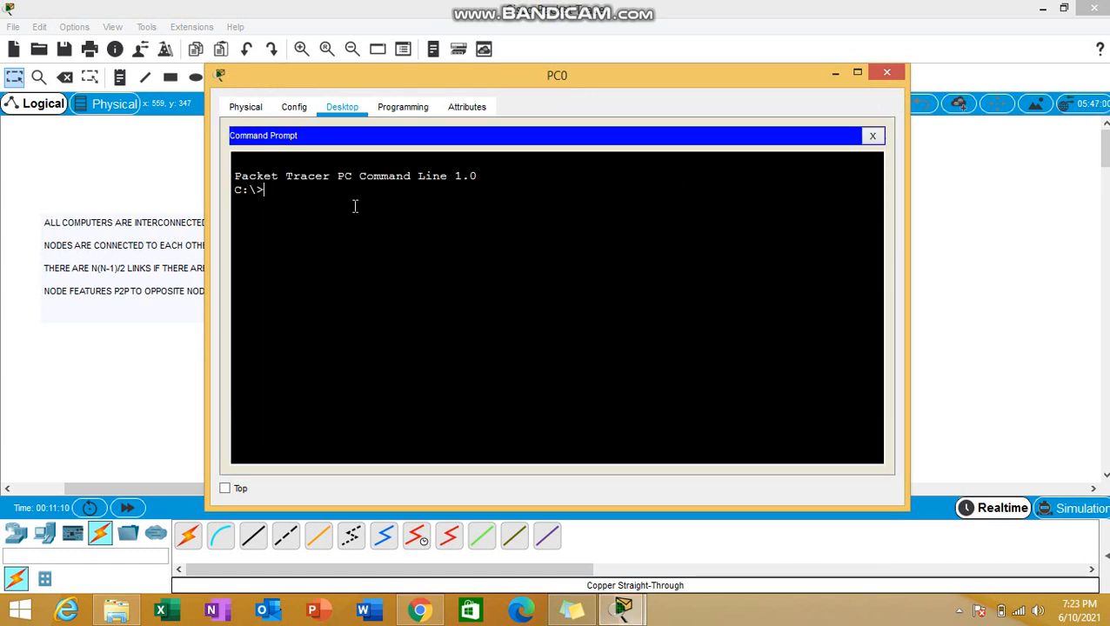
{"action": "mouse_move", "coordinate": [334, 202]}
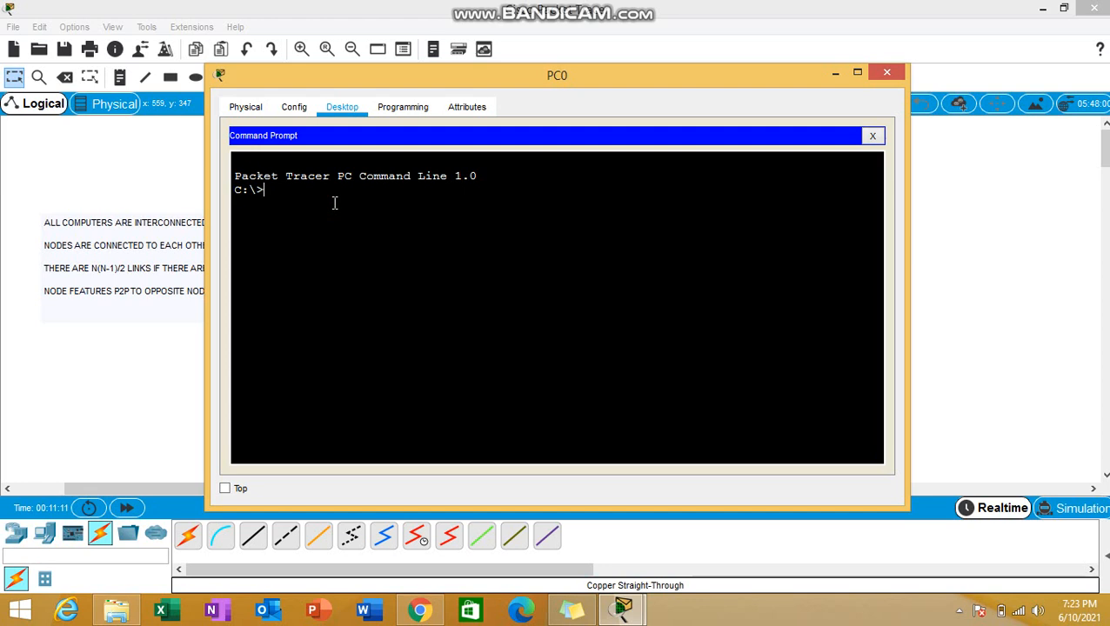
From PC0's Command Prompt, ping another PC's 10.0.0.x address
{"action": "type", "text": "ping 10"}
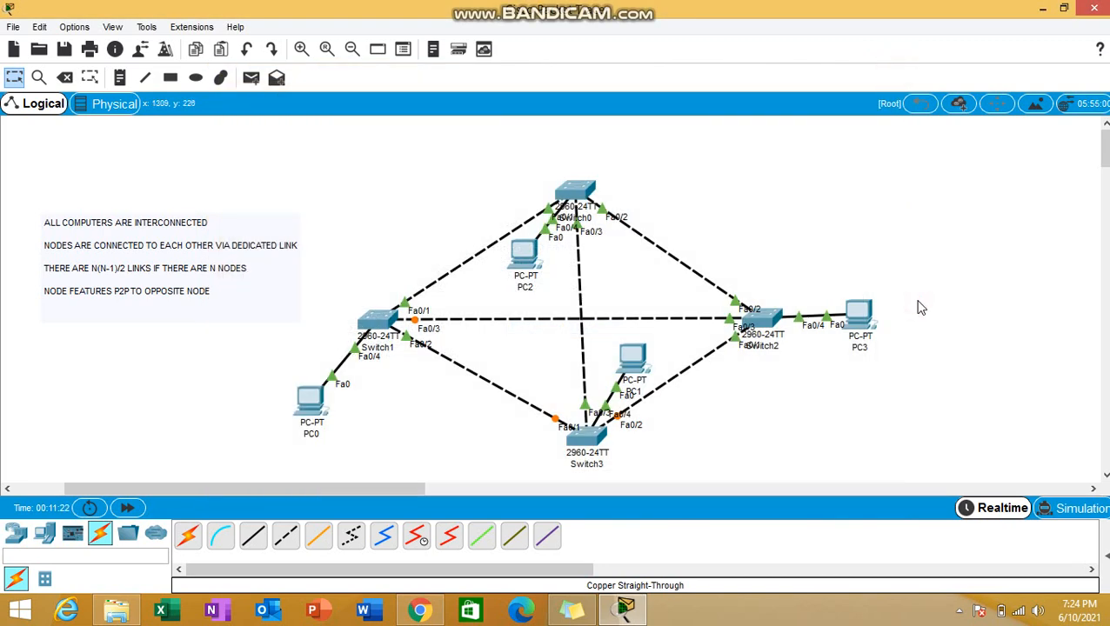
{"action": "mouse_move", "coordinate": [808, 400]}
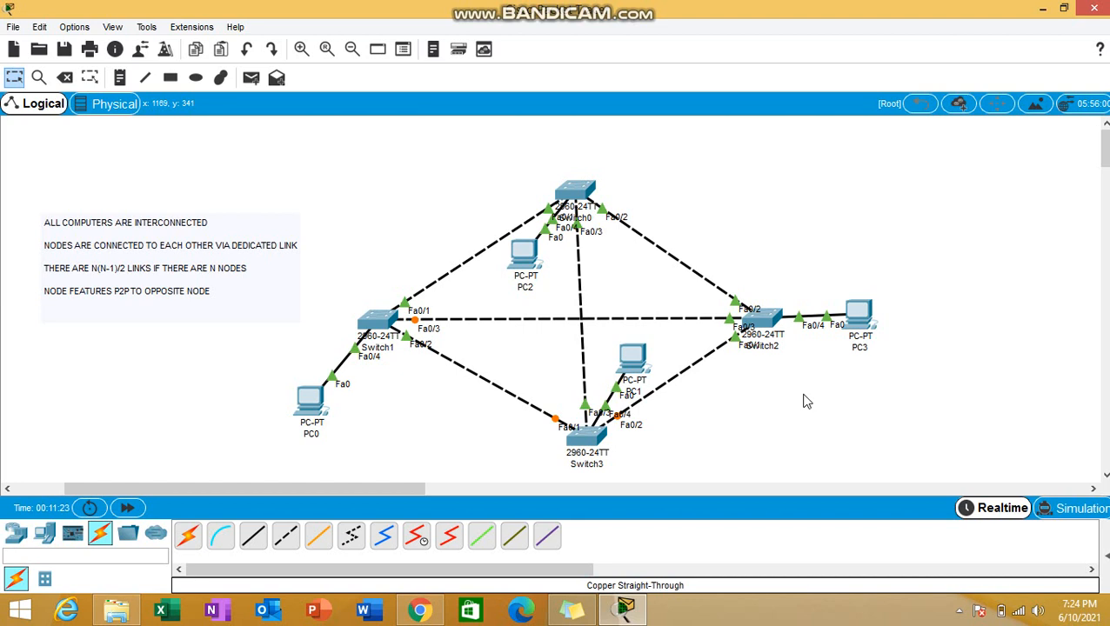